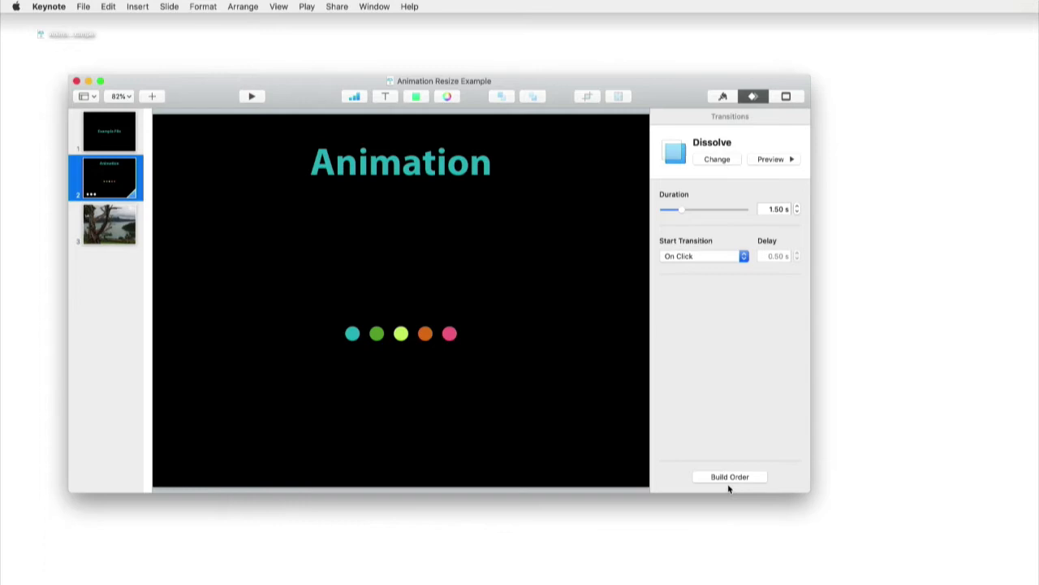
# Preview the slide's ten circle move builds, each dot hopping up and back in turn
pyautogui.click(729, 475)
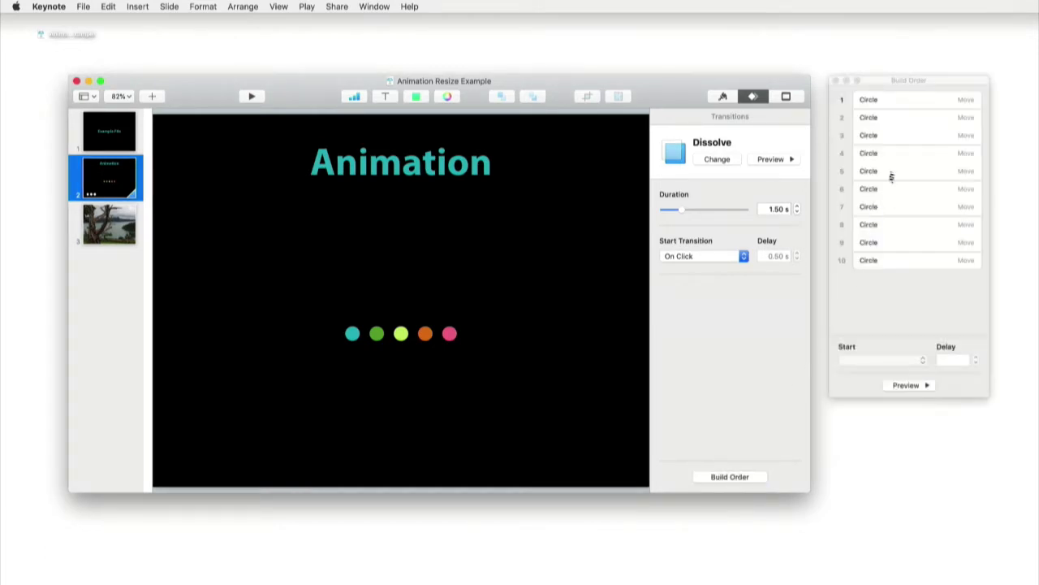
pyautogui.click(893, 117)
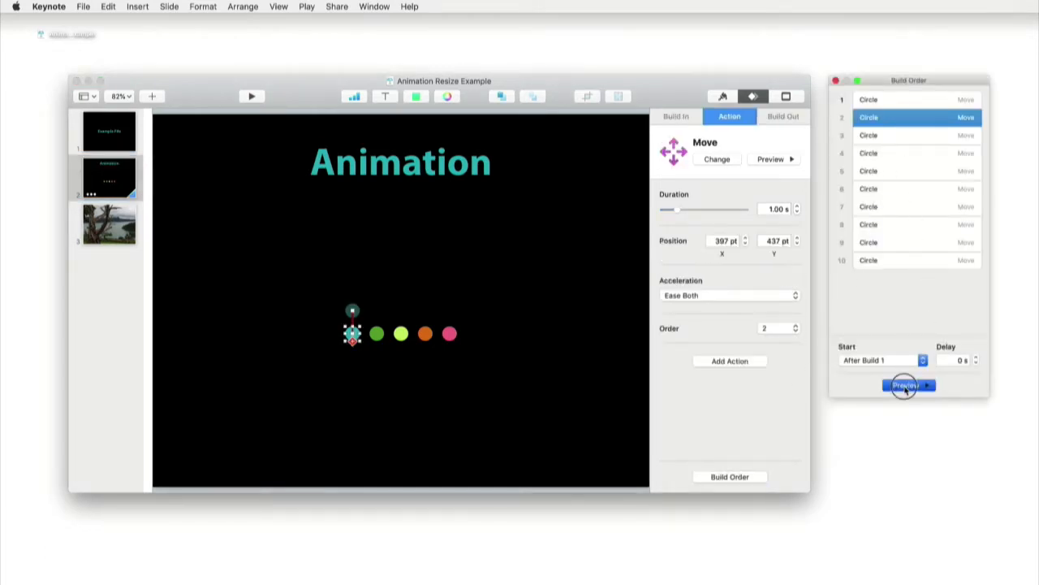
pyautogui.click(906, 384)
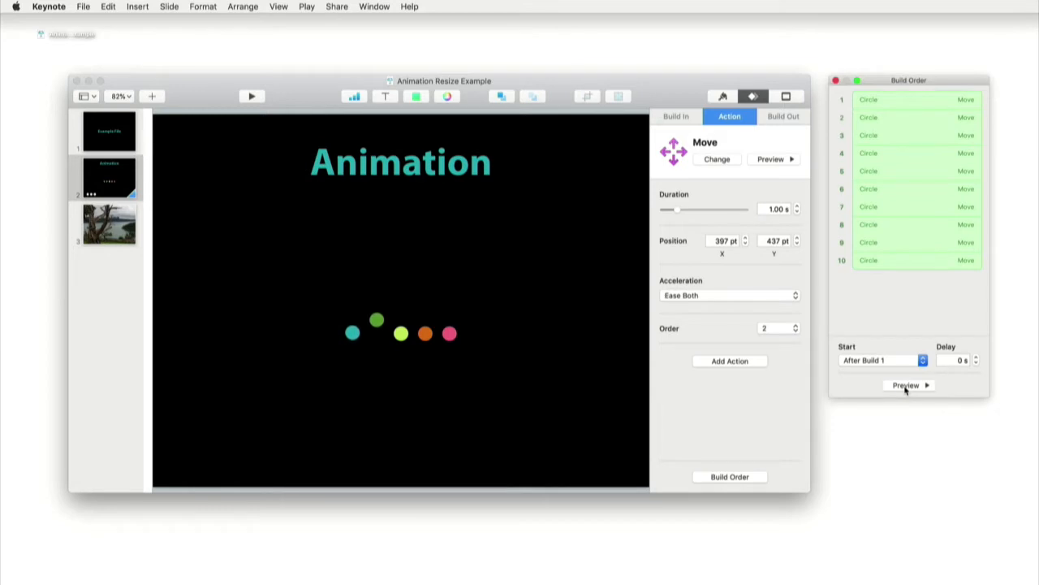
pyautogui.click(904, 385)
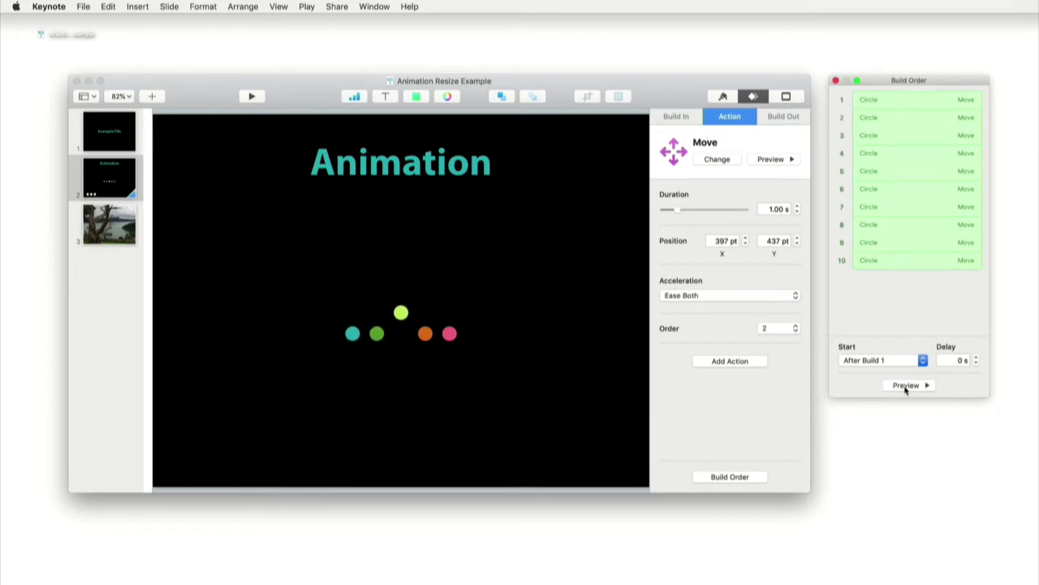
pyautogui.click(906, 385)
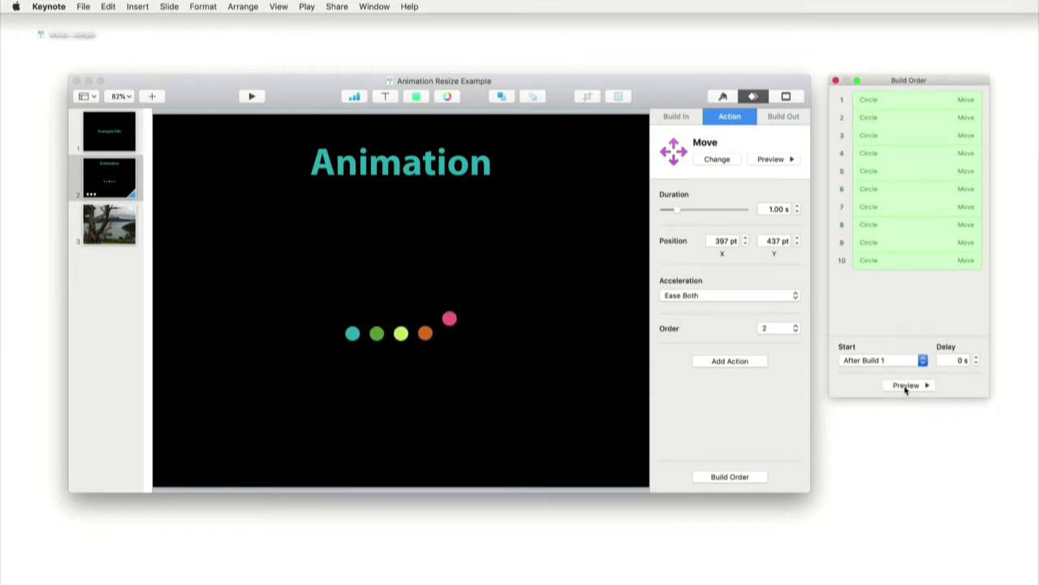
pyautogui.click(916, 117)
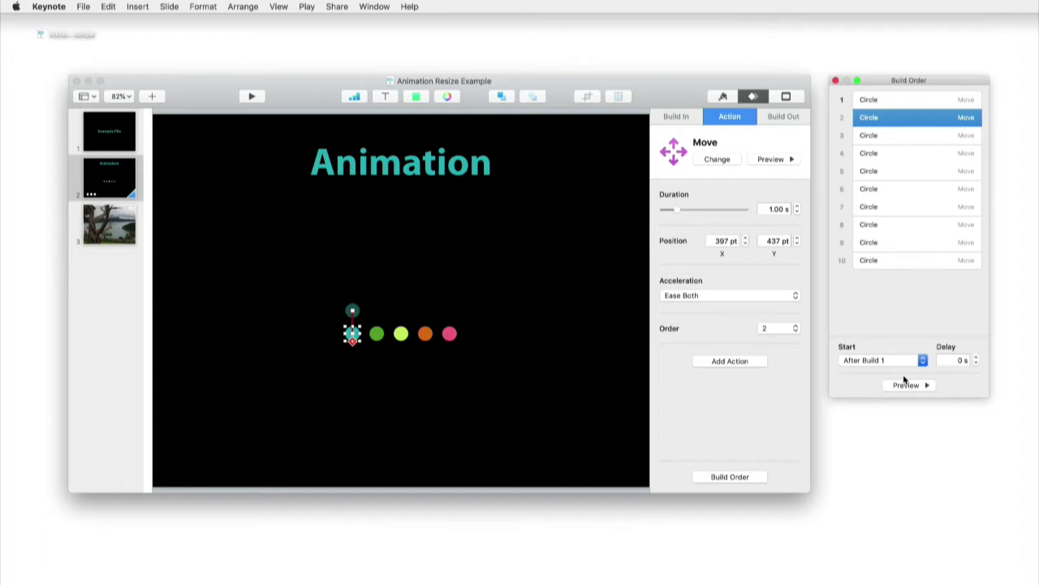
pyautogui.moveTo(772, 384)
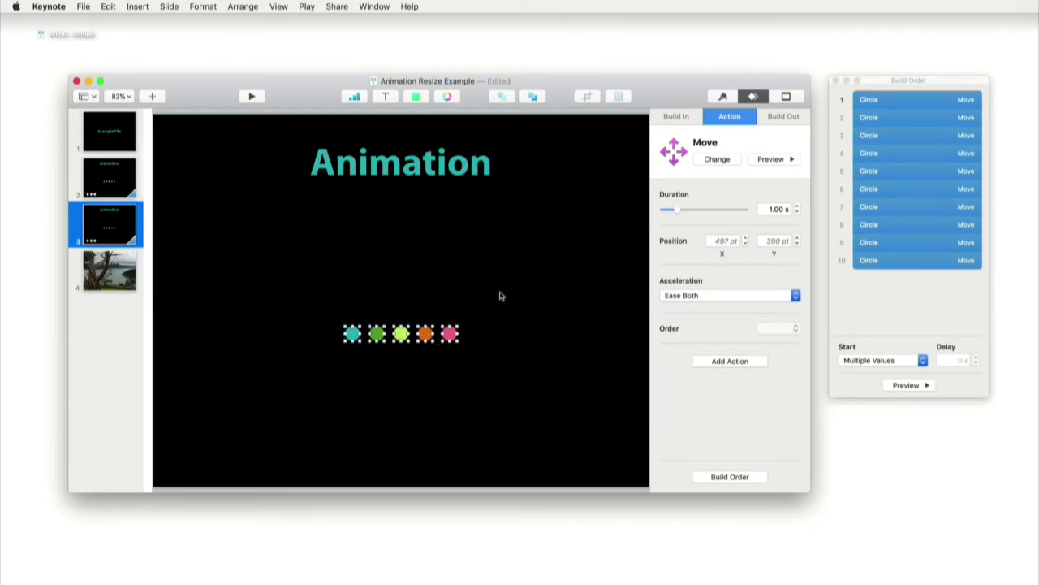
# Select the copied circles on the duplicated Animation slide to inspect their builds
pyautogui.click(676, 116)
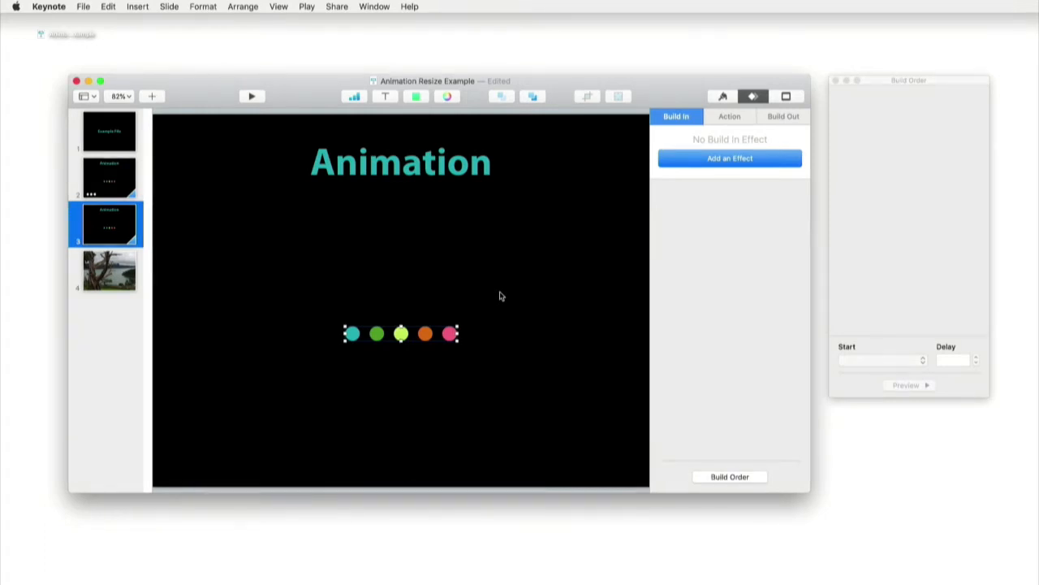
# Enlarge the five copied circles to 60 pt and spread them evenly farther apart
pyautogui.click(728, 116)
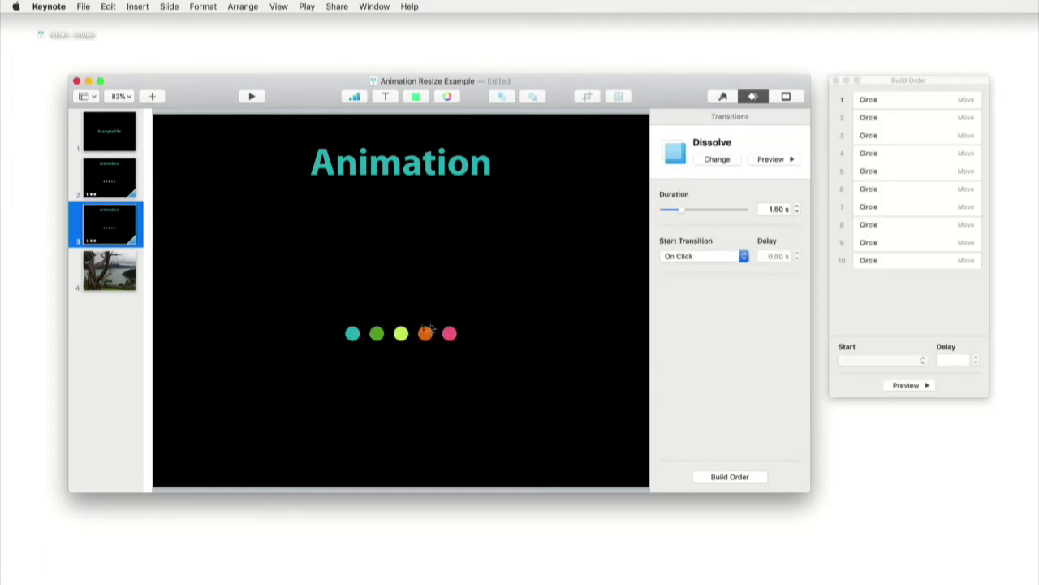
pyautogui.click(729, 116)
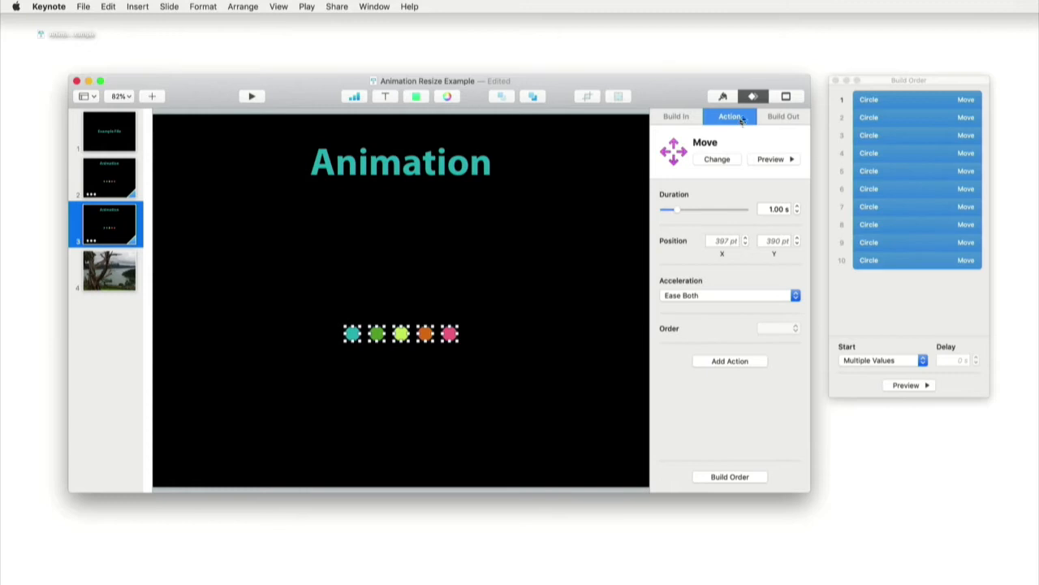
pyautogui.click(722, 96)
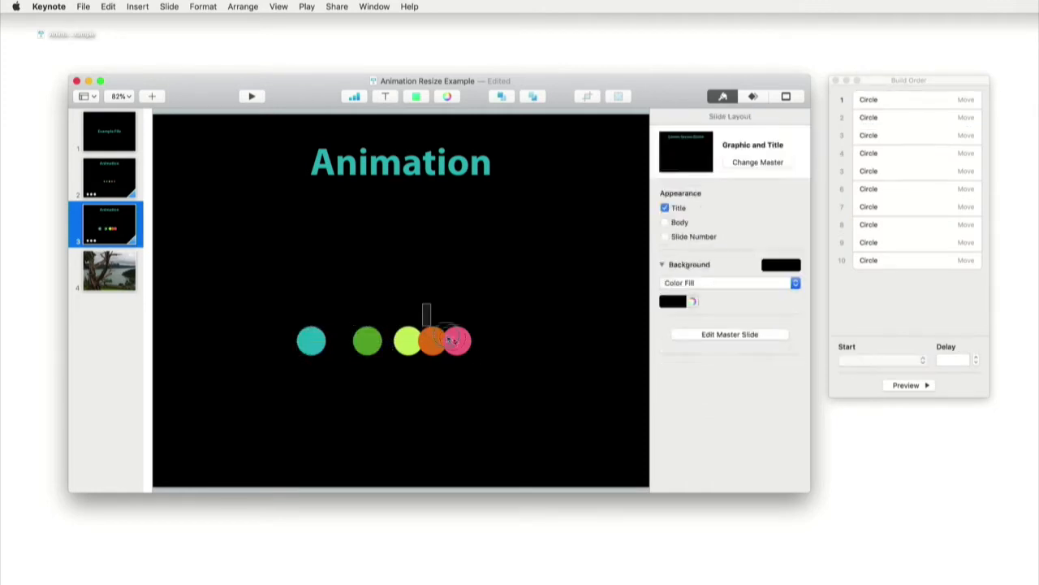
pyautogui.click(446, 340)
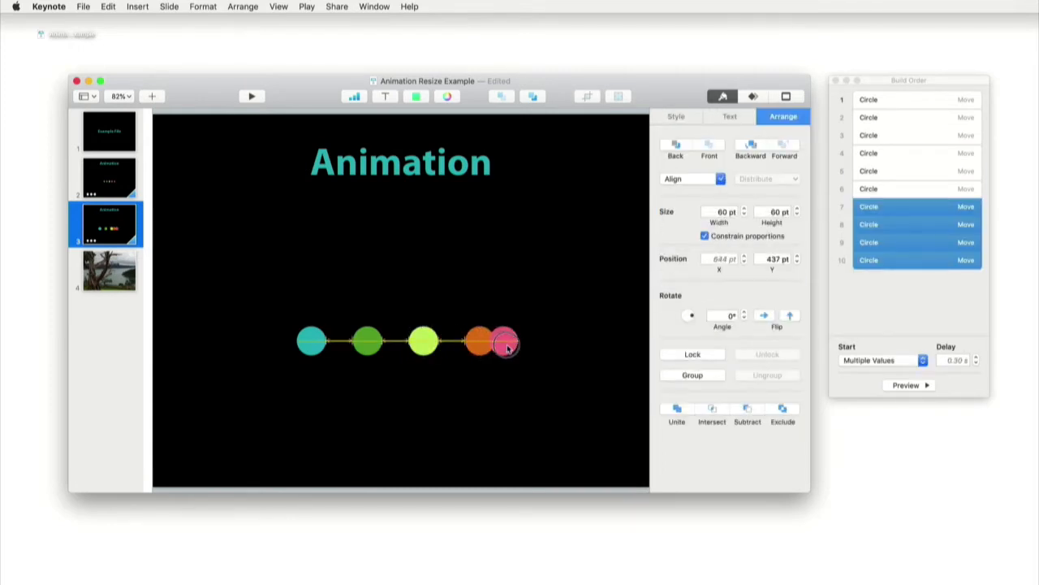
pyautogui.moveTo(505, 340); pyautogui.dragTo(530, 345)
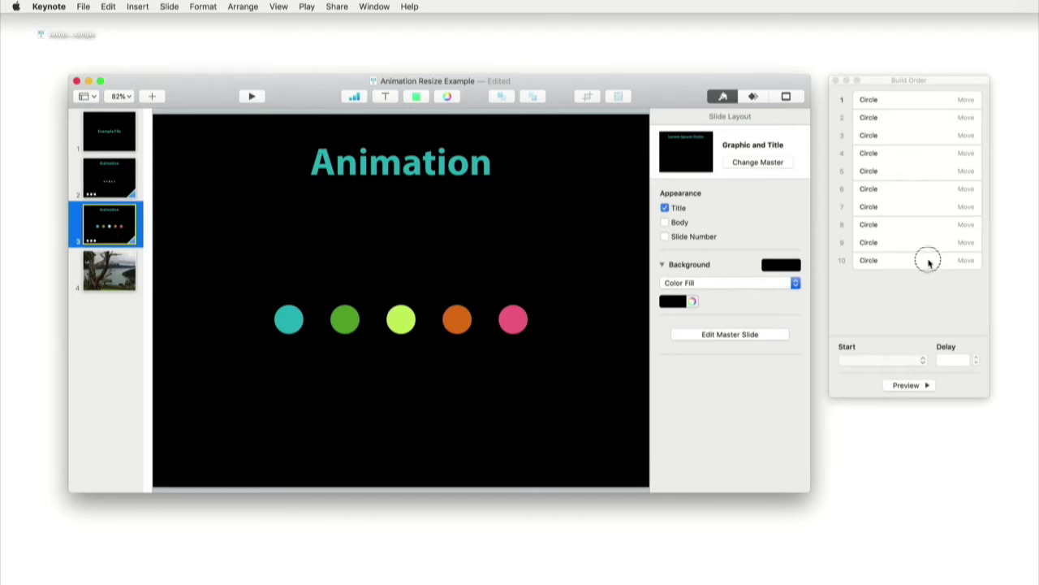
# Preview the enlarged circles' move builds hopping up one after another
pyautogui.click(928, 260)
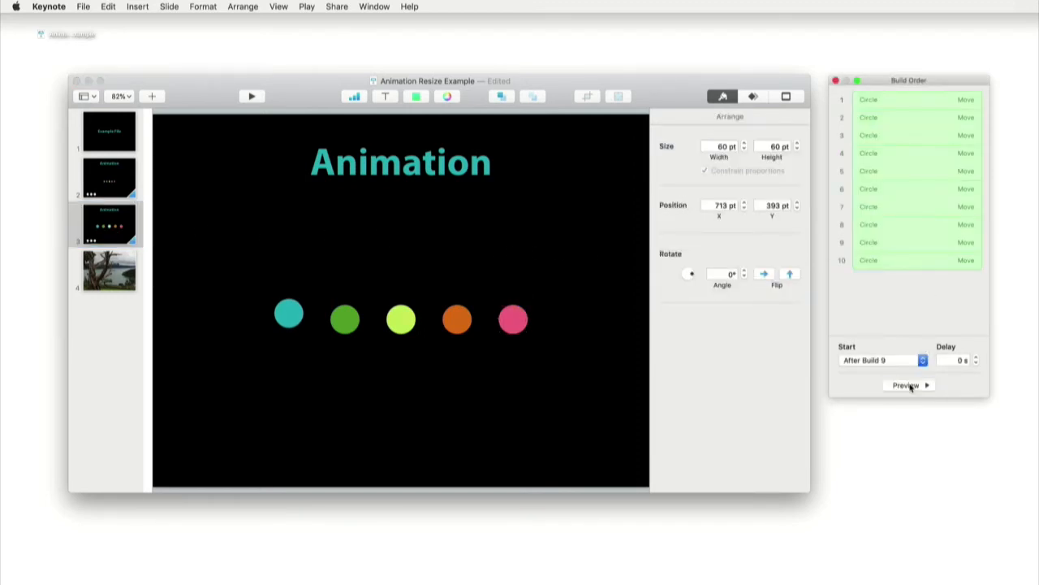
pyautogui.click(906, 385)
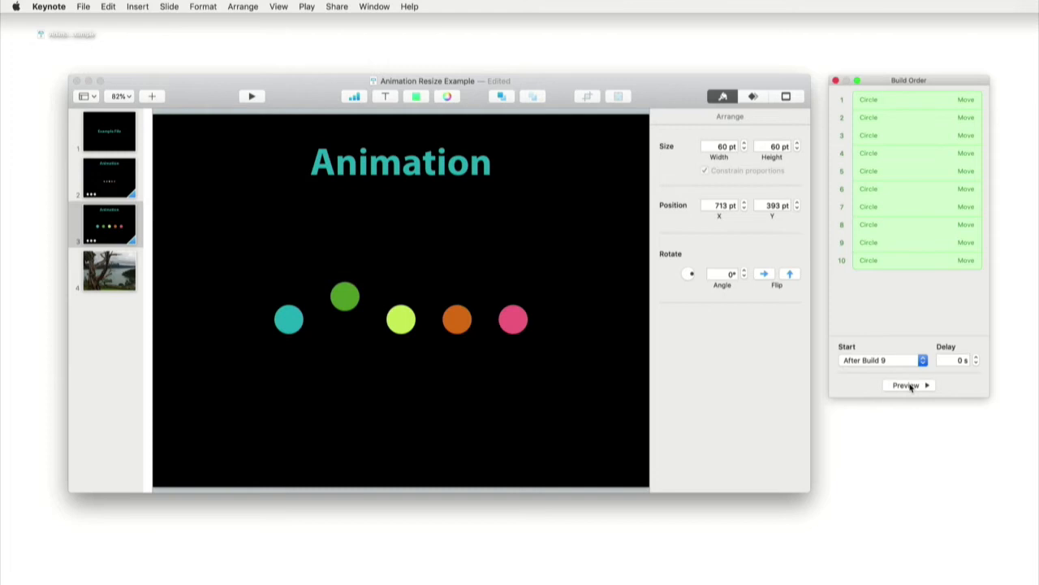
pyautogui.click(906, 385)
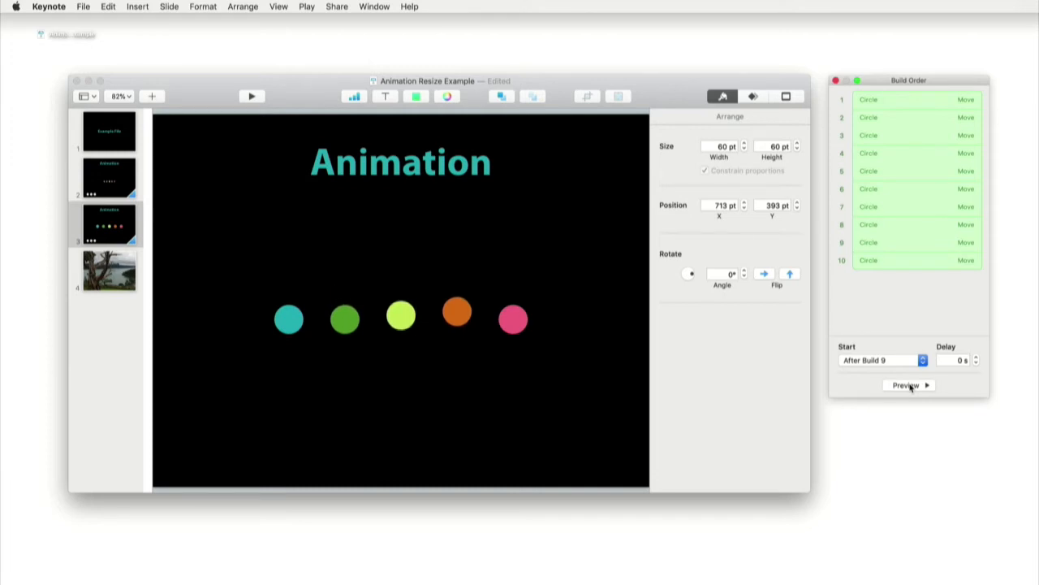
pyautogui.click(906, 384)
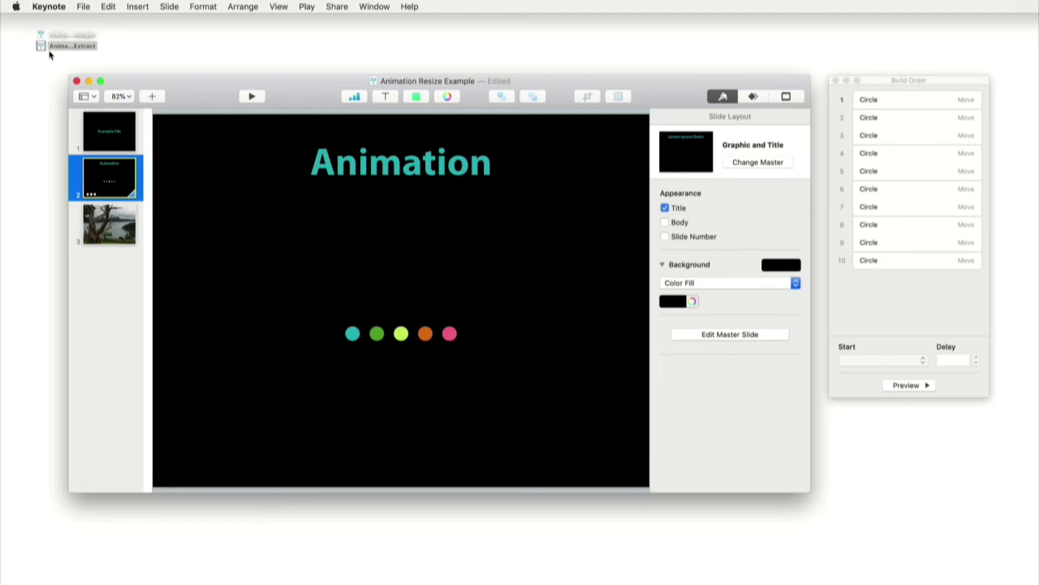
# Open the one-slide Animation Resize Example Extract file
pyautogui.click(71, 46)
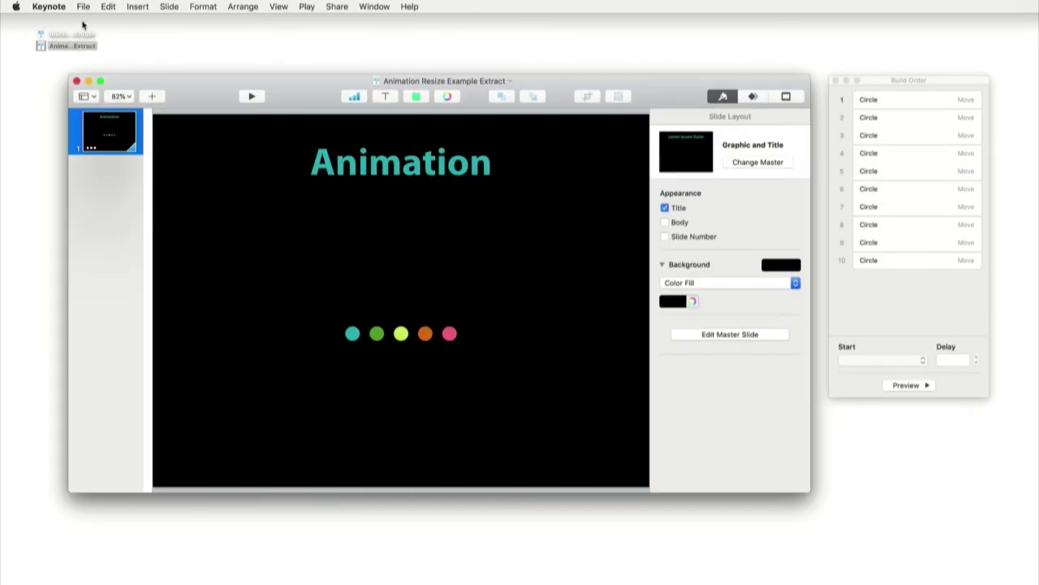
pyautogui.click(83, 7)
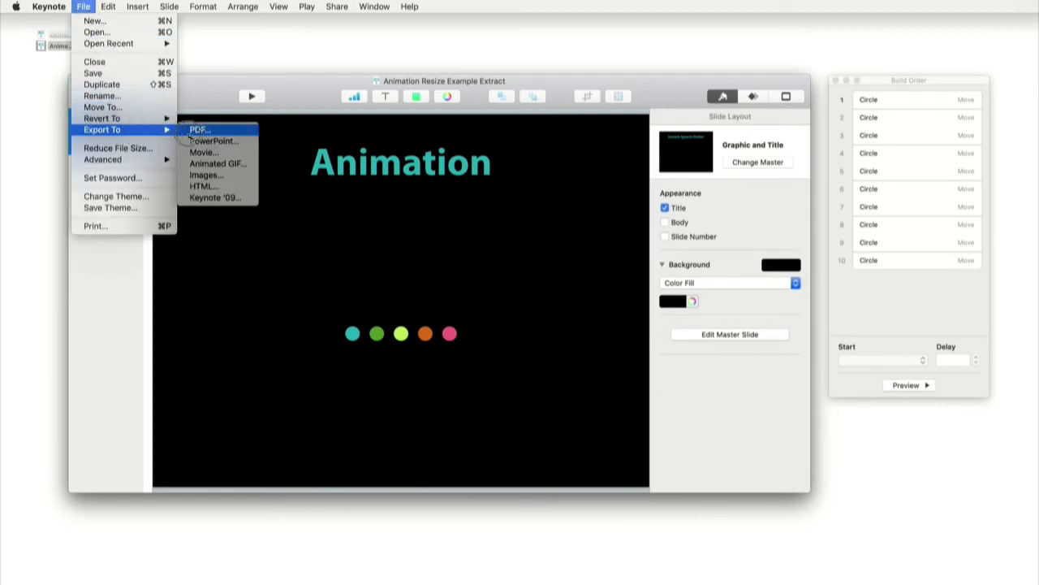
# Export all slides of the extract as JPEG (High Quality) images
pyautogui.click(206, 175)
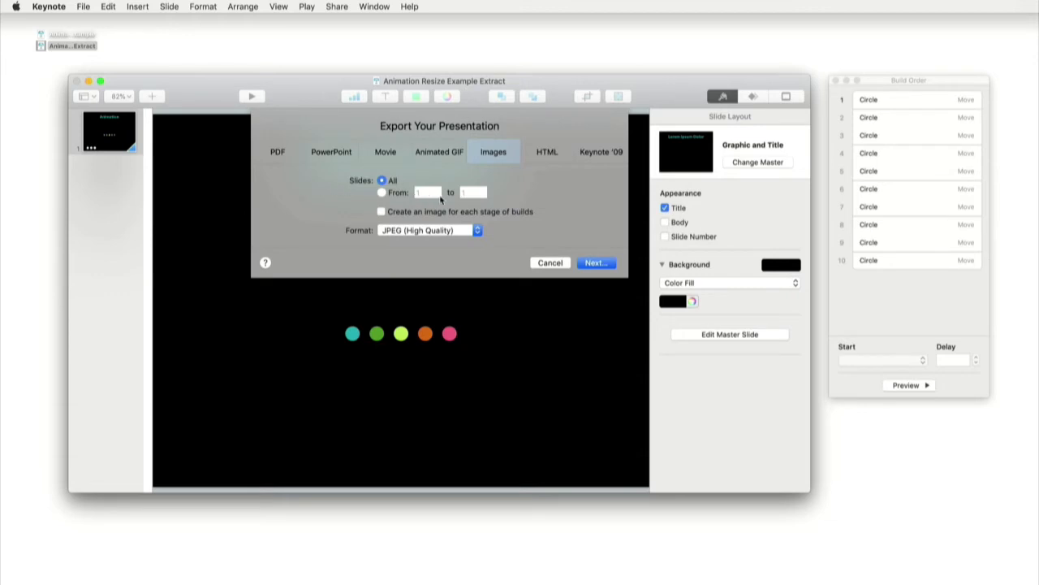
pyautogui.click(597, 262)
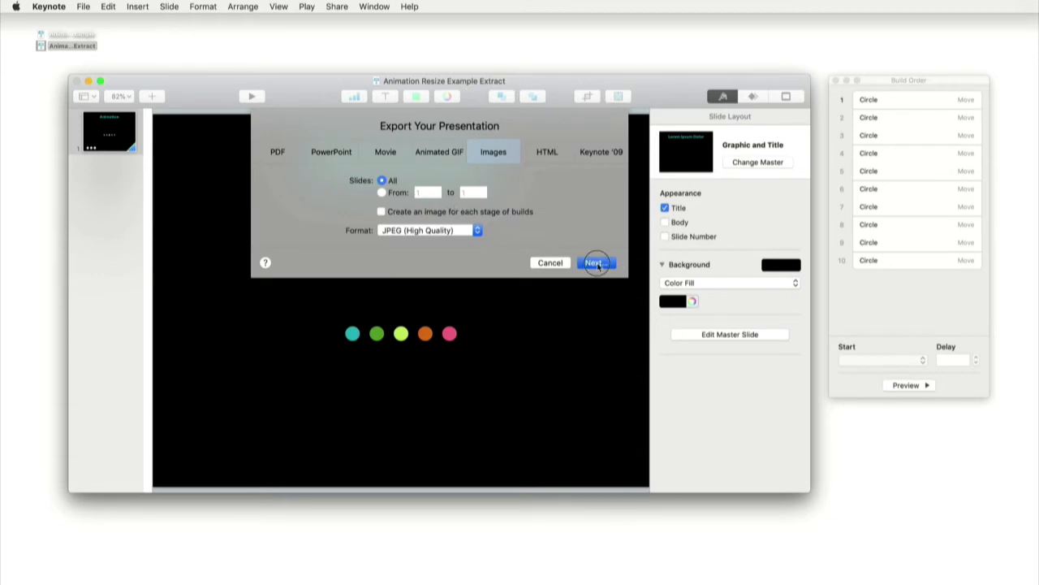
pyautogui.click(596, 262)
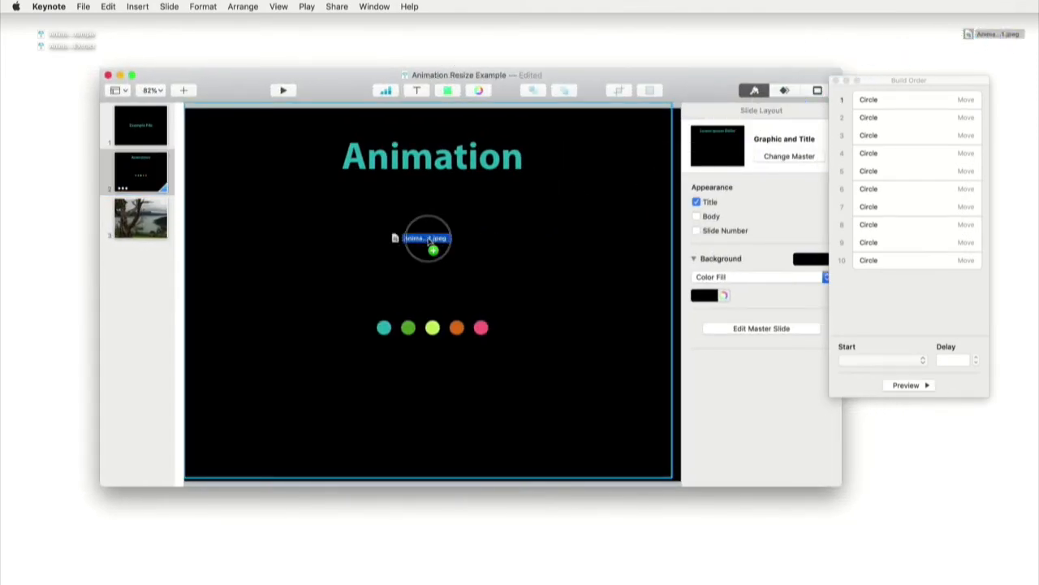
# Make the dropped slide JPEG 72% opaque, enlarged and offset around the circles
pyautogui.click(426, 238)
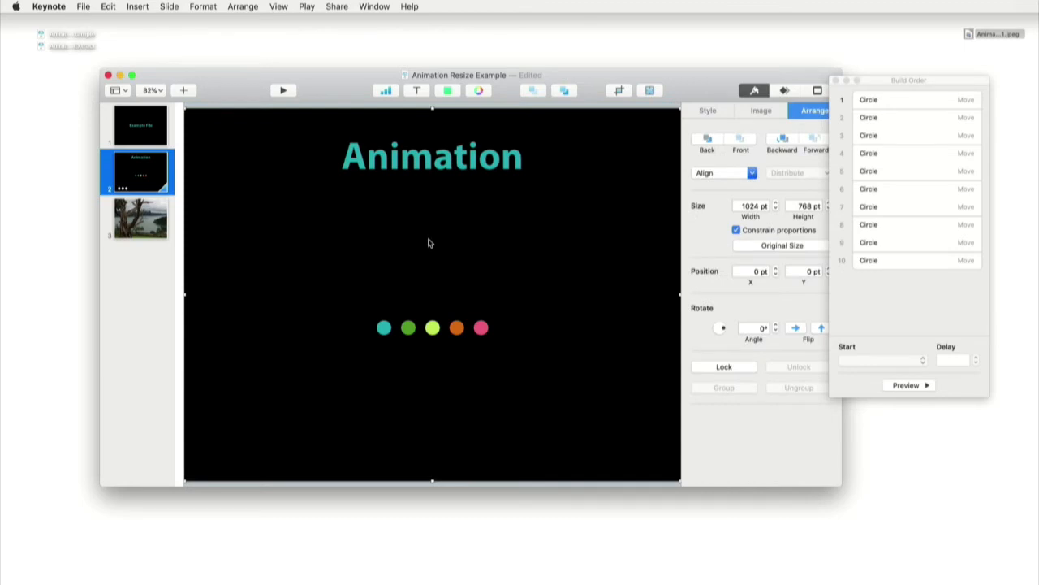
pyautogui.click(152, 91)
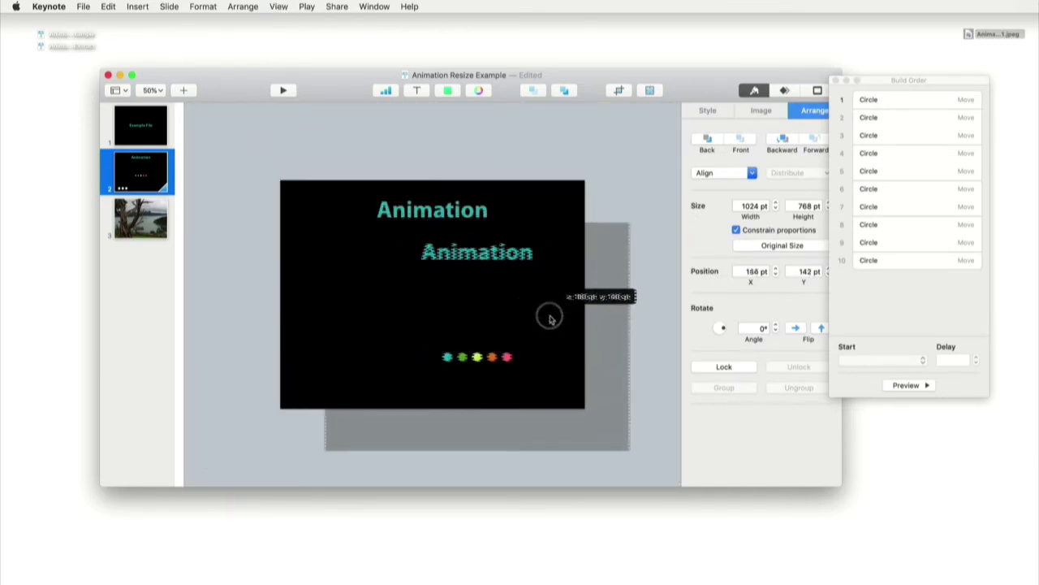
pyautogui.moveTo(550, 317); pyautogui.dragTo(517, 292)
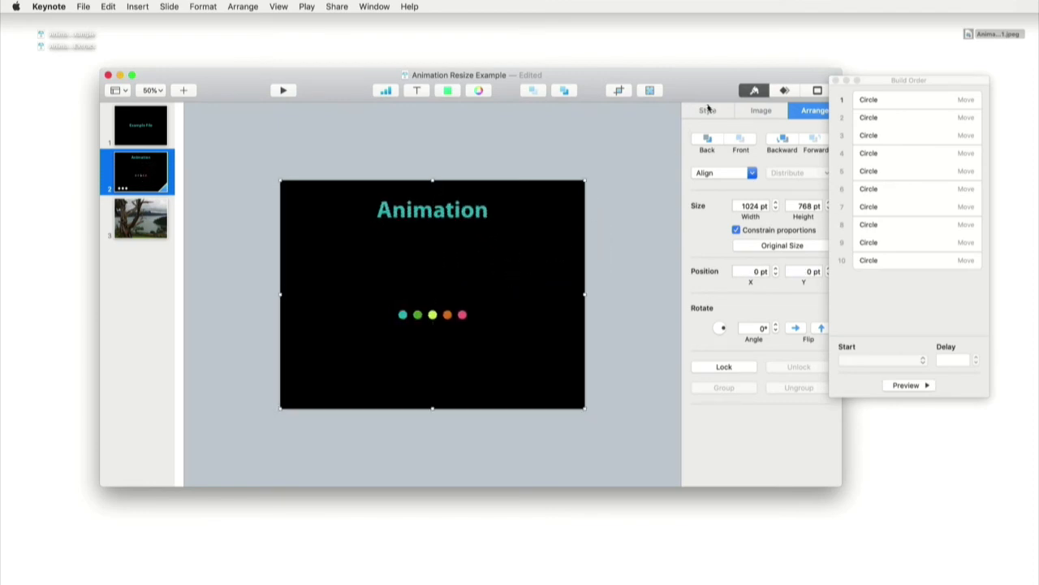
pyautogui.click(707, 110)
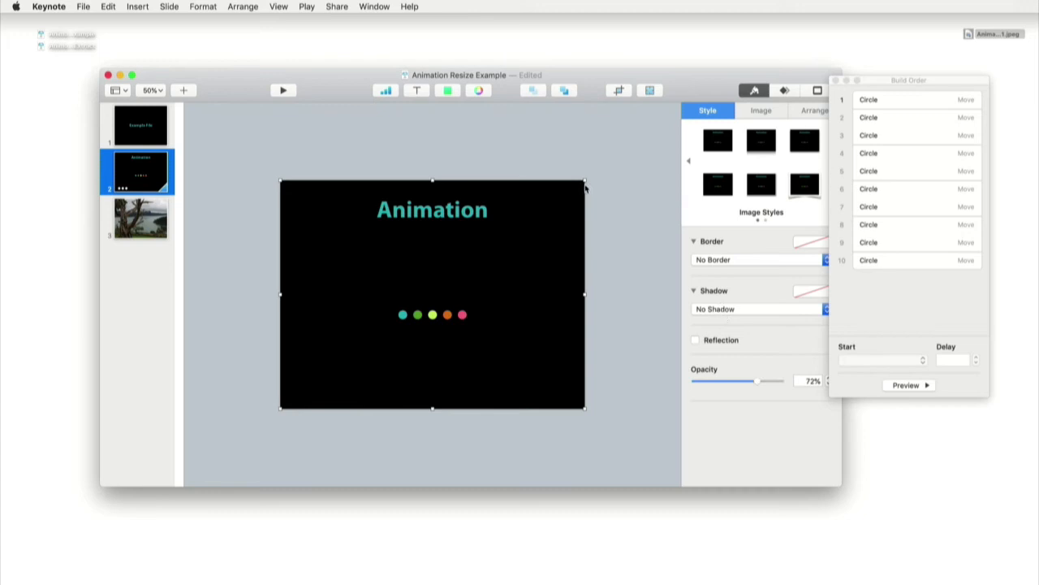
pyautogui.moveTo(584, 180); pyautogui.dragTo(652, 138)
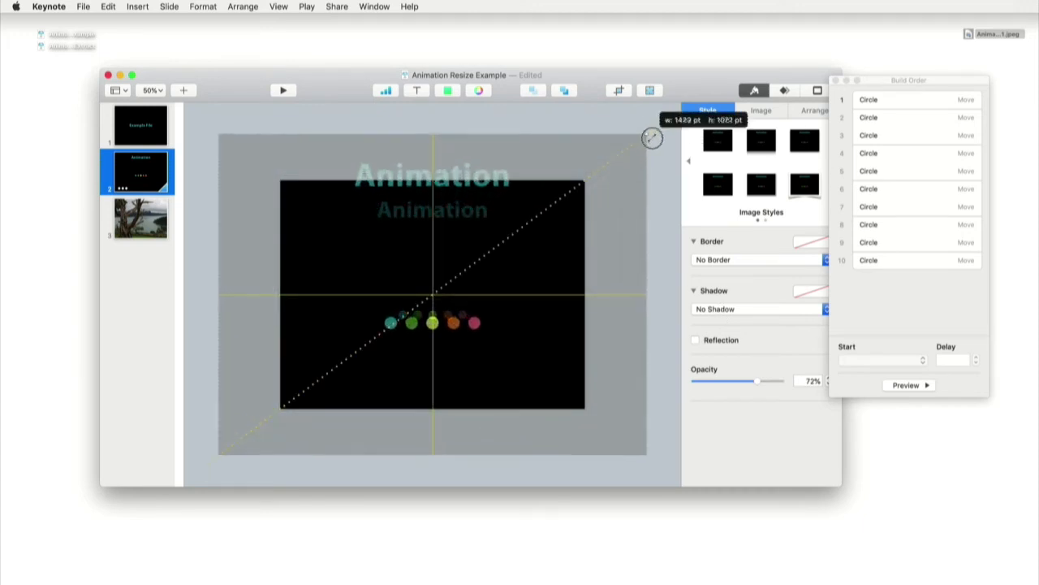
pyautogui.moveTo(652, 138); pyautogui.dragTo(566, 282)
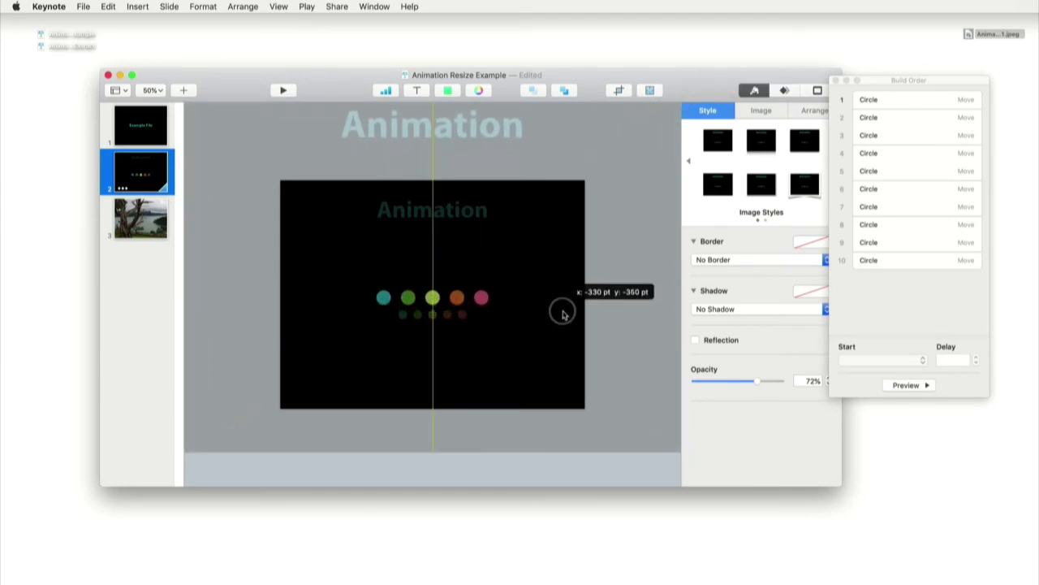
pyautogui.click(814, 110)
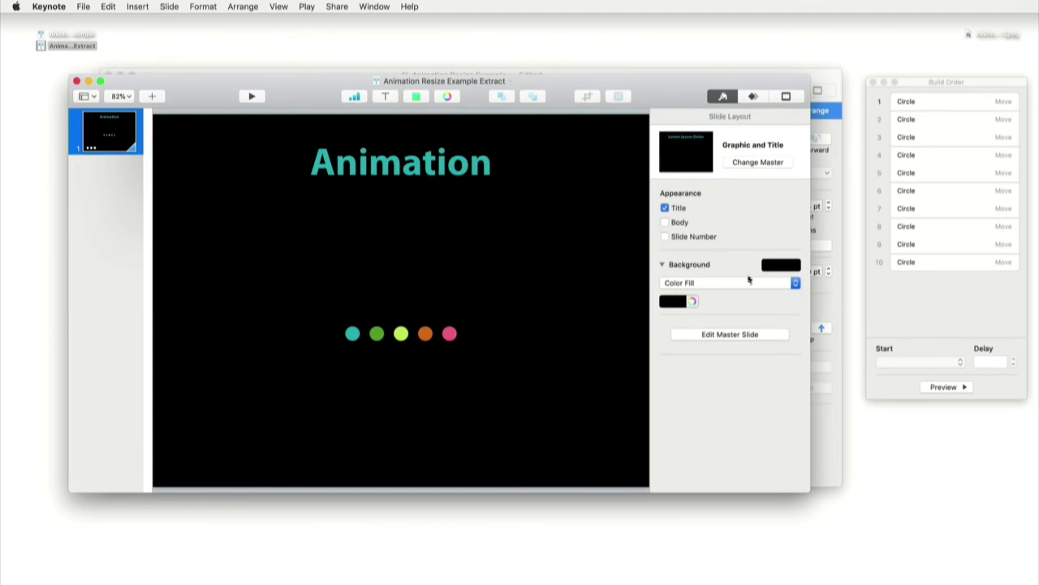
# Give the extract presentation a custom 1685 × 1264 pt slide size
pyautogui.click(786, 95)
pyautogui.write('1264')
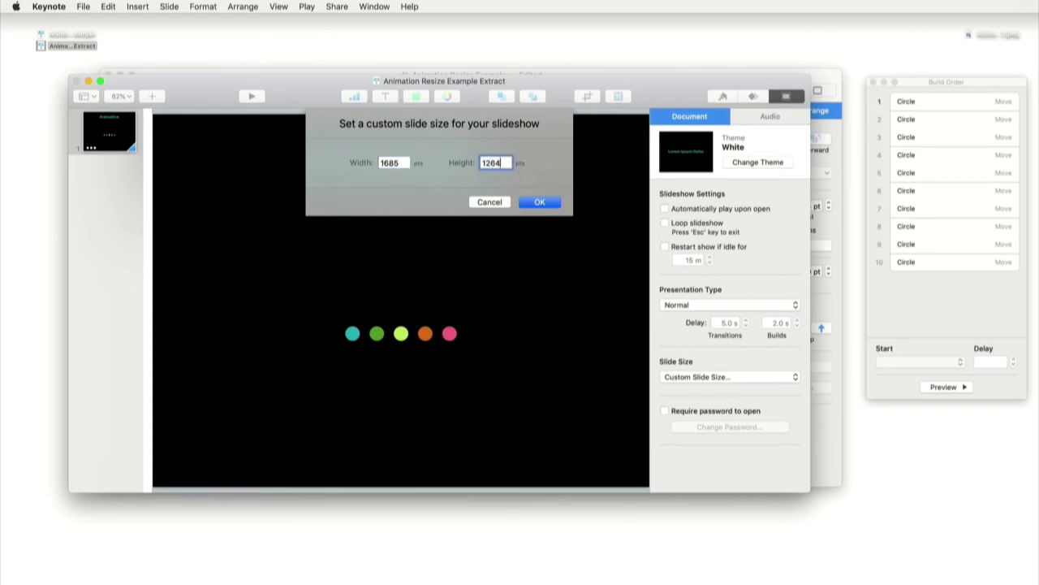
pyautogui.click(539, 202)
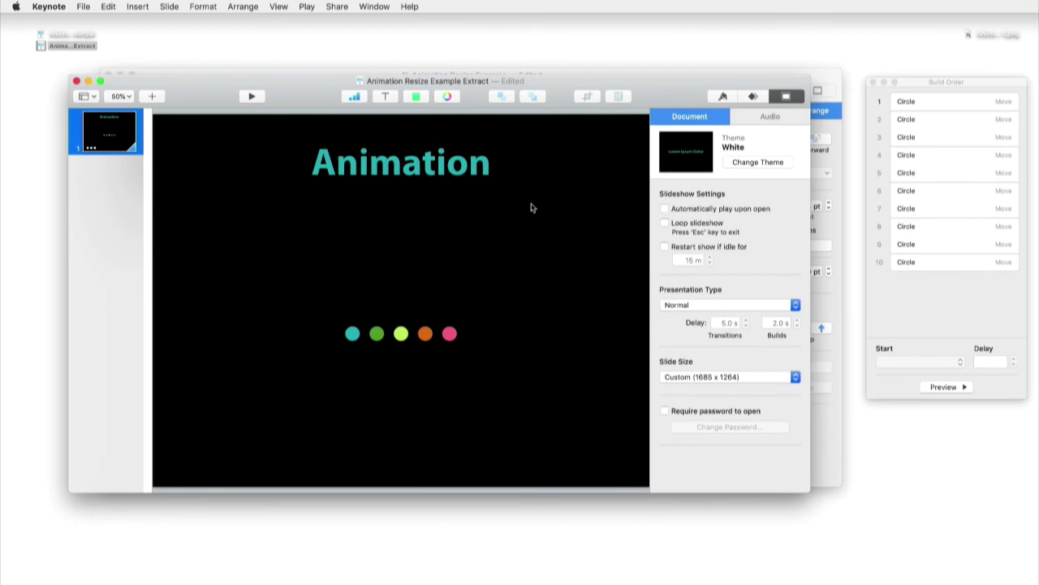
pyautogui.moveTo(269, 266)
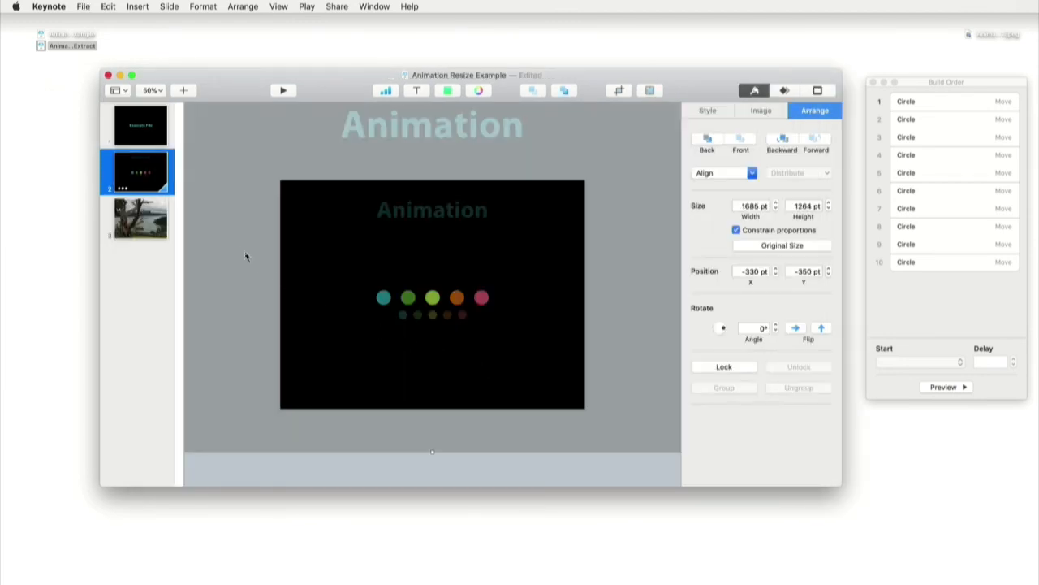
# Paste the enlarged circles with their move builds onto slide 2 and delete the guide picture
pyautogui.click(419, 376)
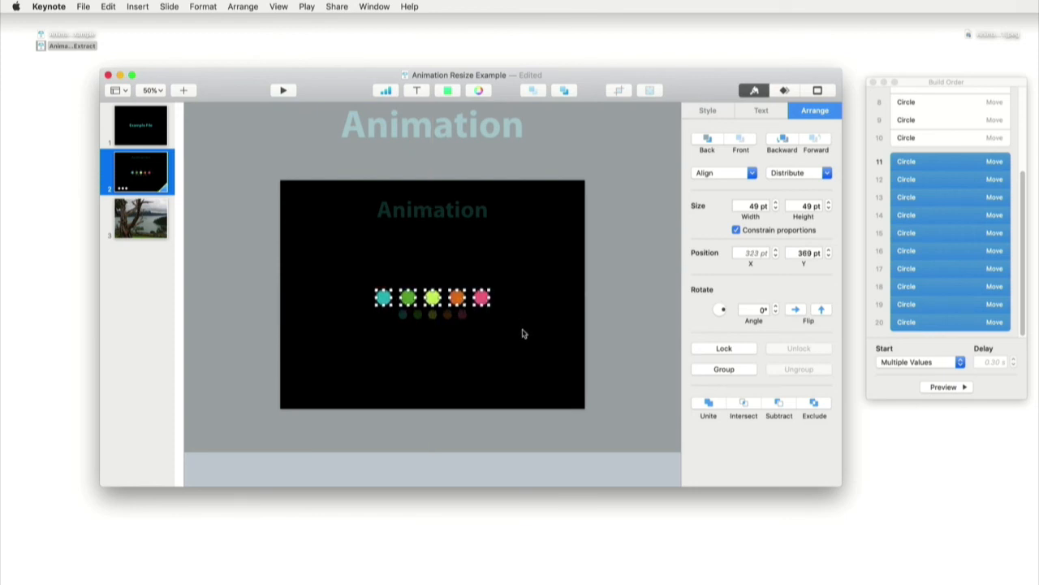
pyautogui.click(382, 348)
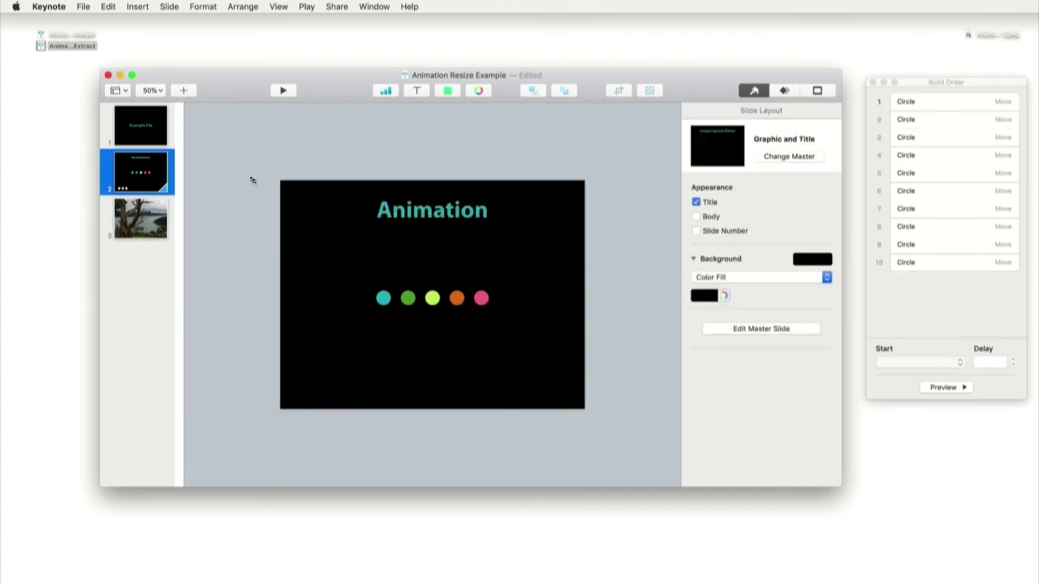
pyautogui.click(152, 90)
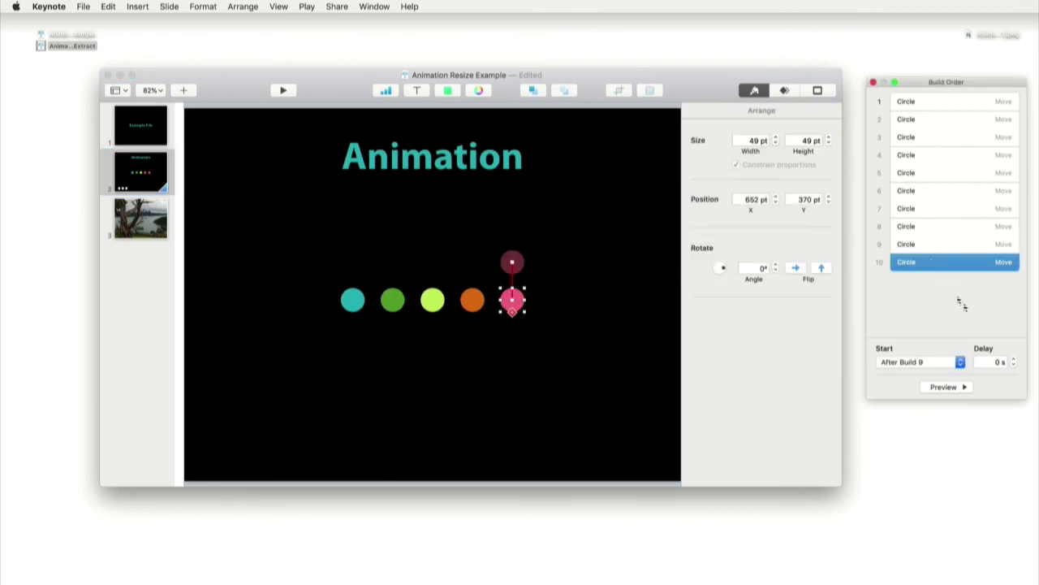
pyautogui.click(947, 387)
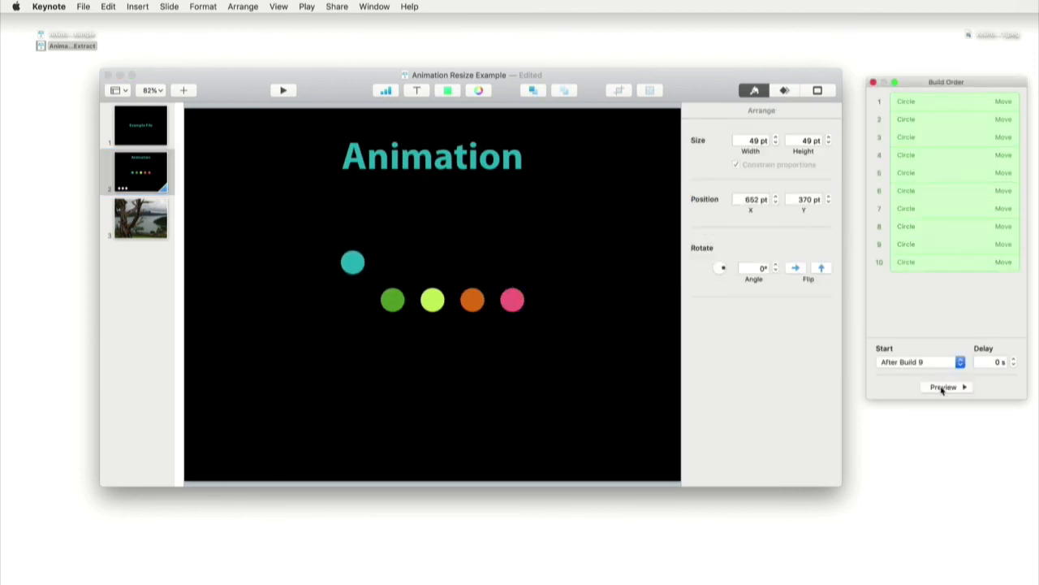
pyautogui.click(944, 387)
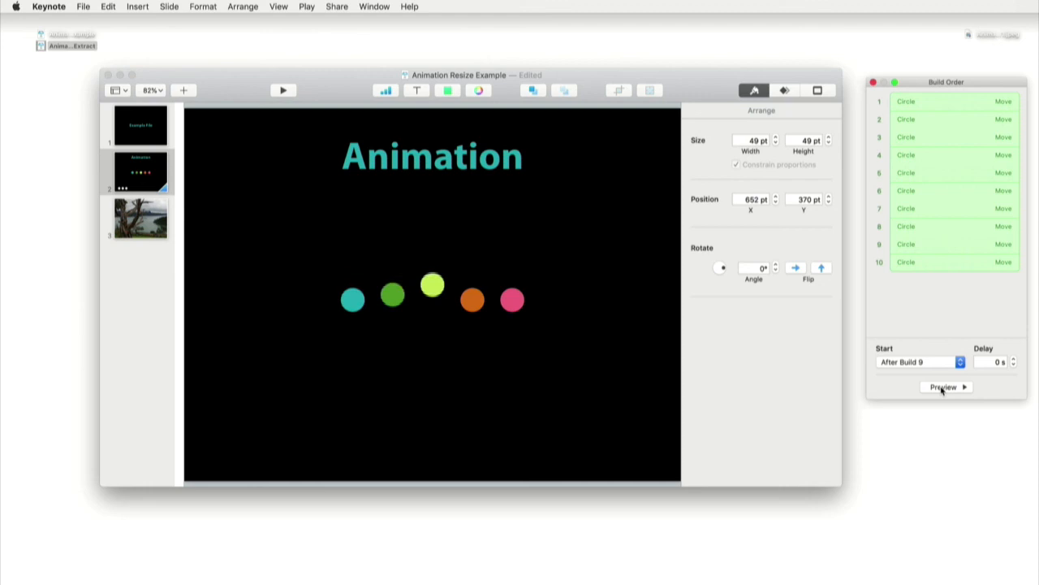
pyautogui.click(943, 386)
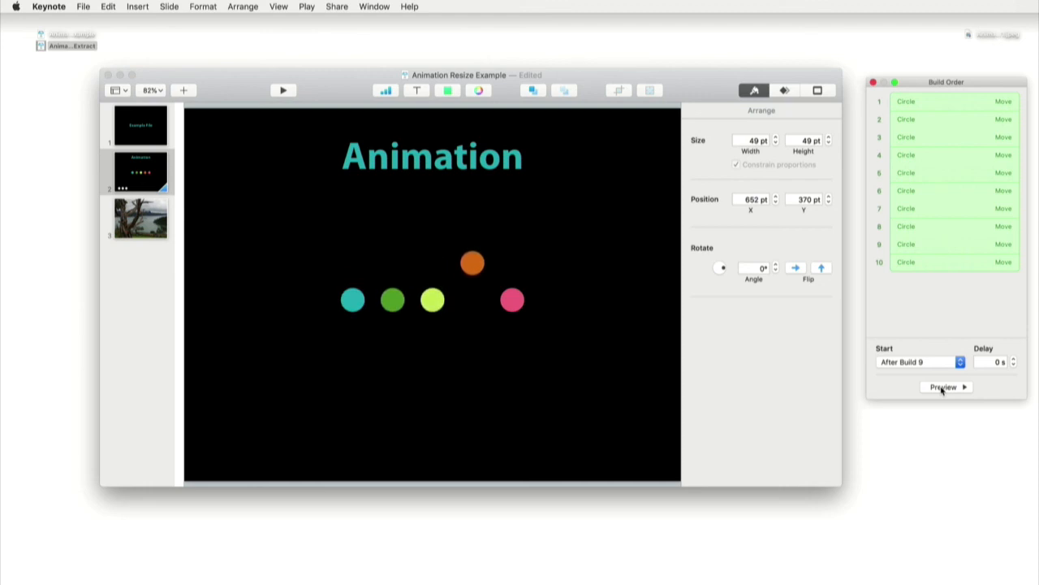
pyautogui.click(943, 386)
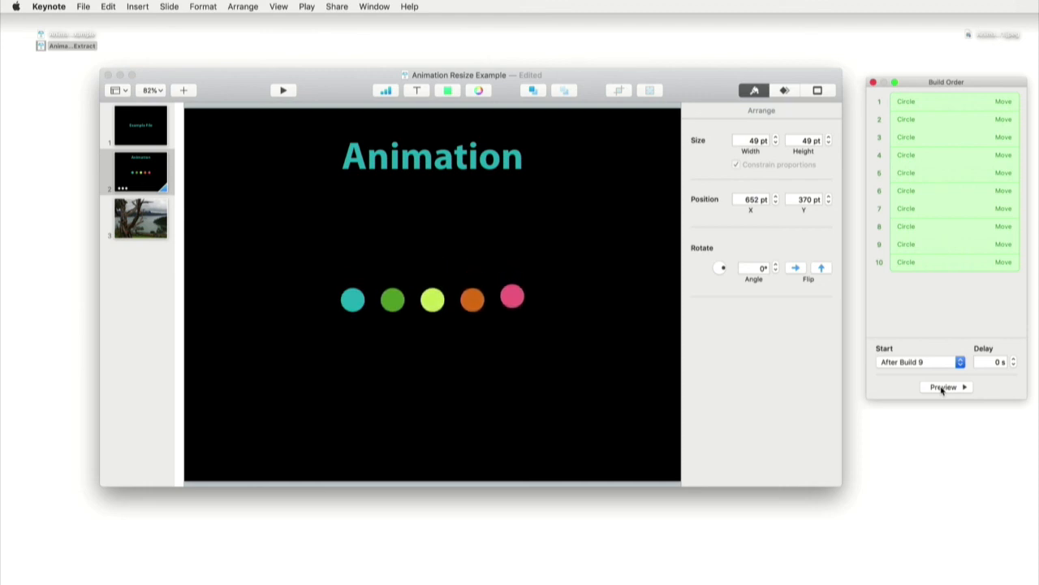